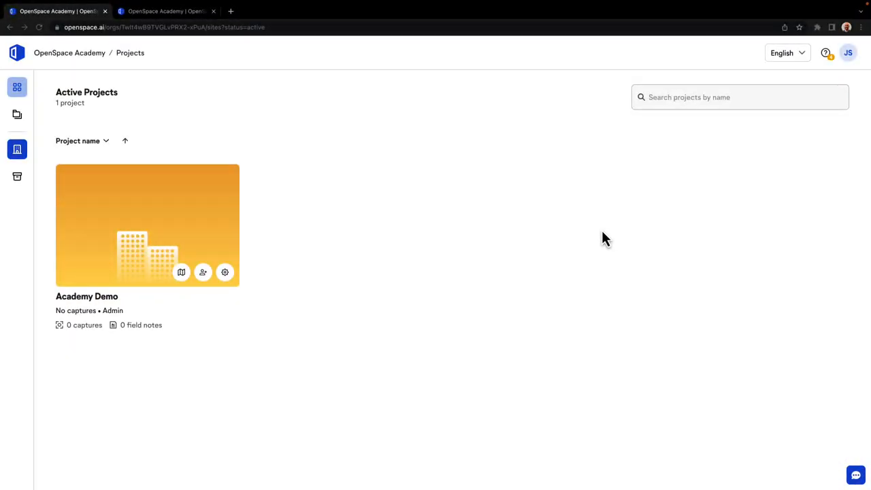
mouse_move(225, 272)
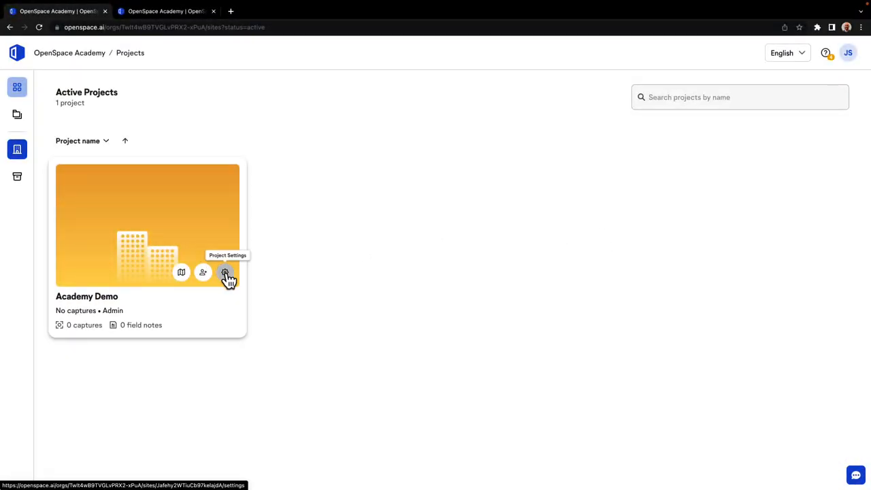
Go to the Upload BIM tab in the Academy Demo project settings
click(225, 272)
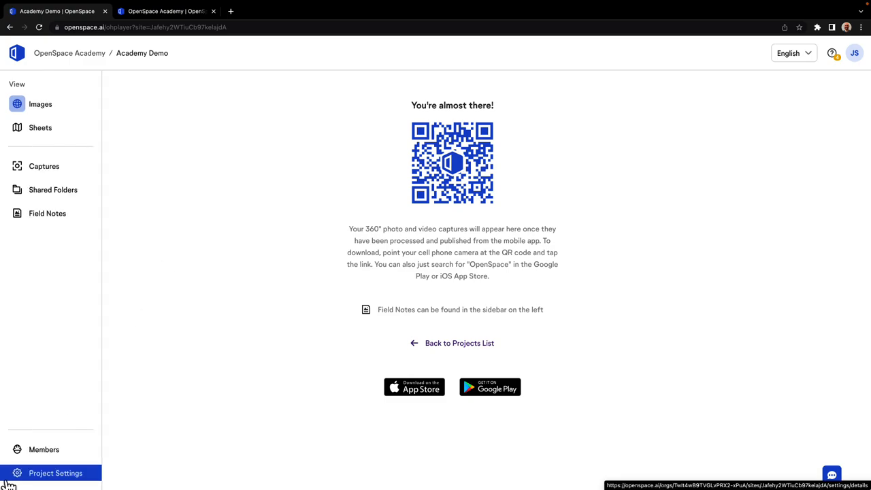
click(55, 473)
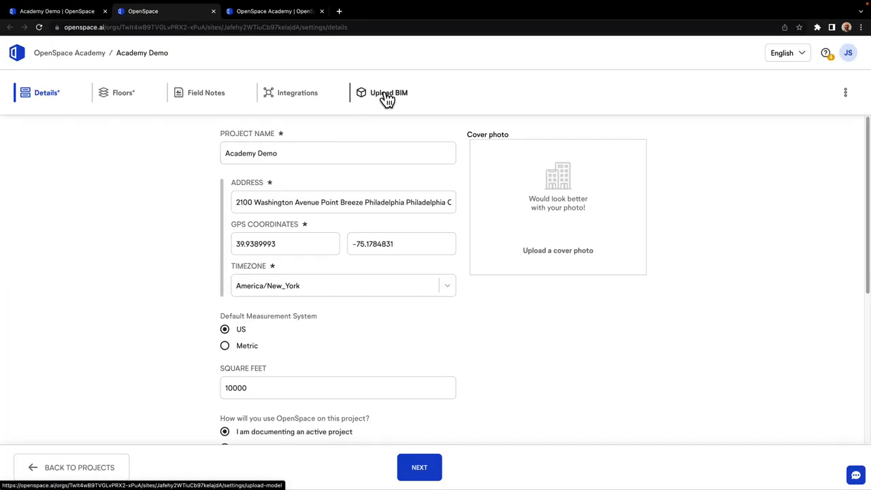
click(389, 93)
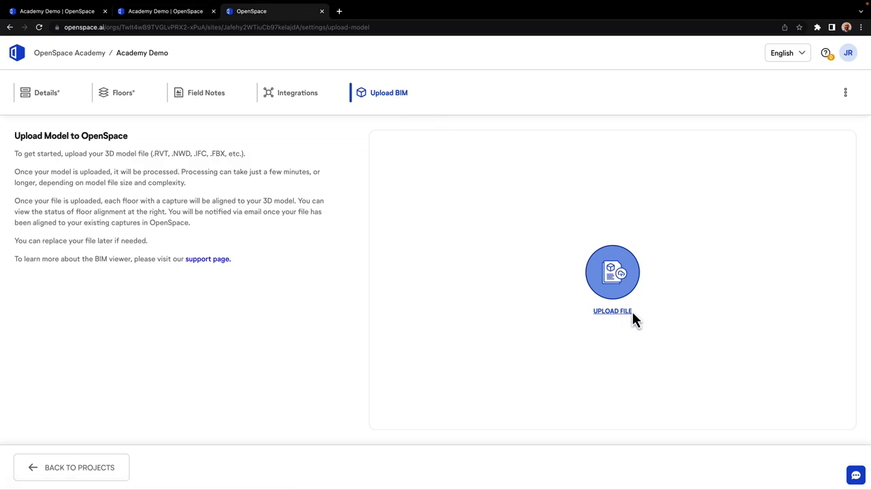
Upload the model file Building Coordination (1).nwd
click(612, 311)
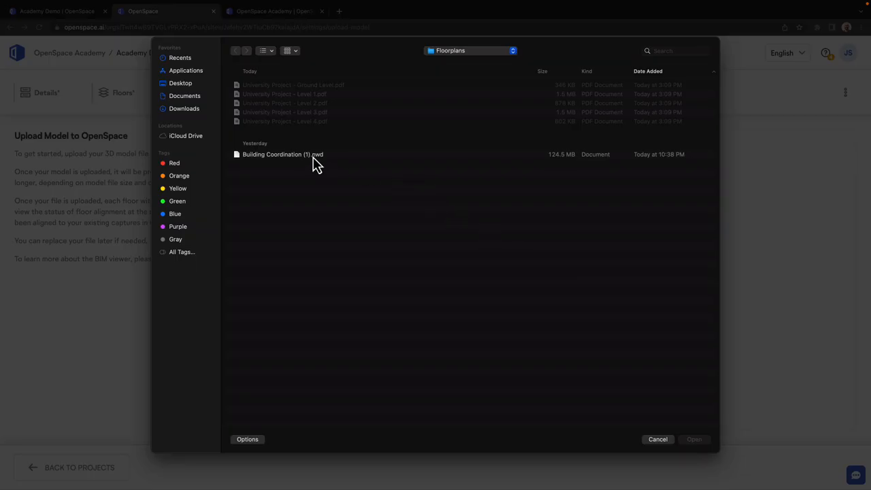
click(283, 154)
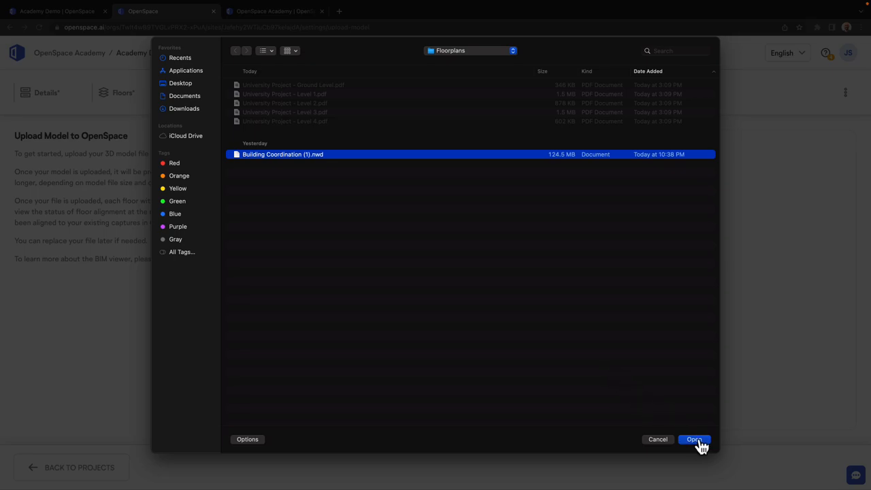
click(693, 439)
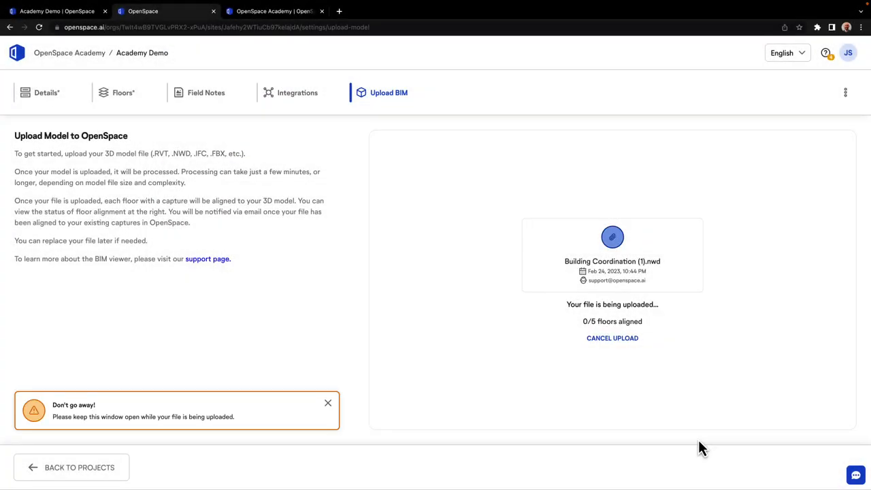